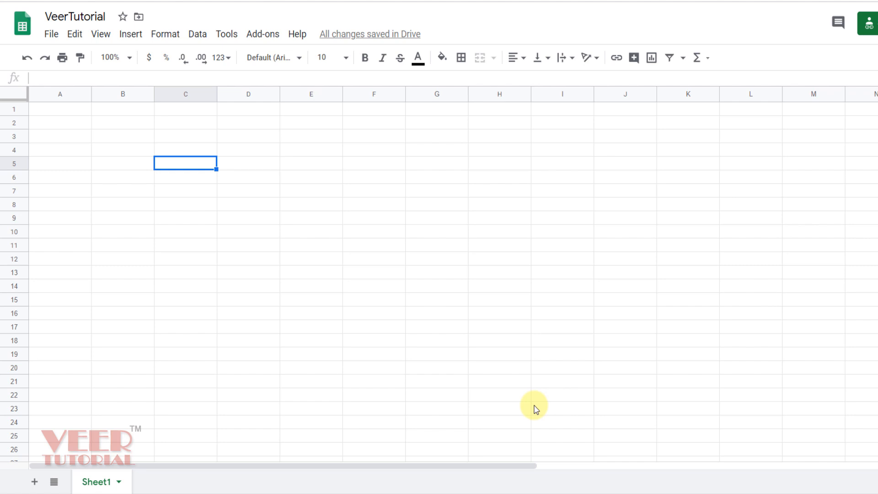
{"action": "mouse_move", "coordinate": [401, 401]}
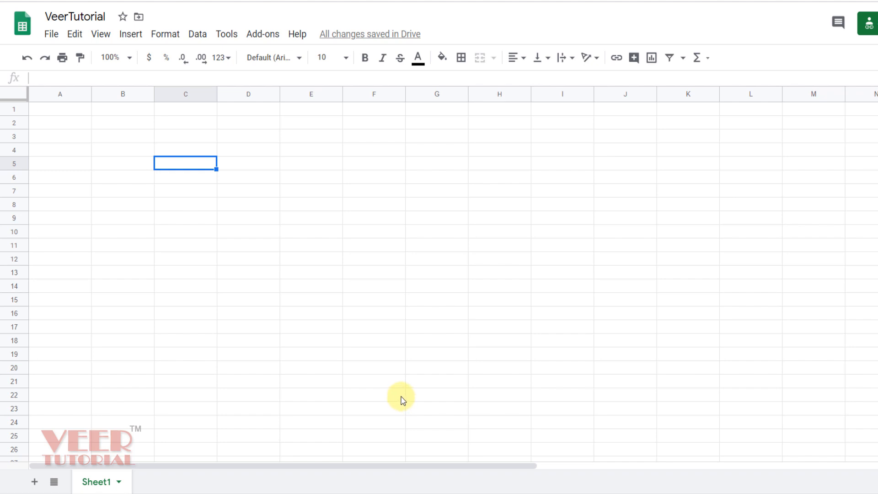
{"action": "mouse_move", "coordinate": [84, 312]}
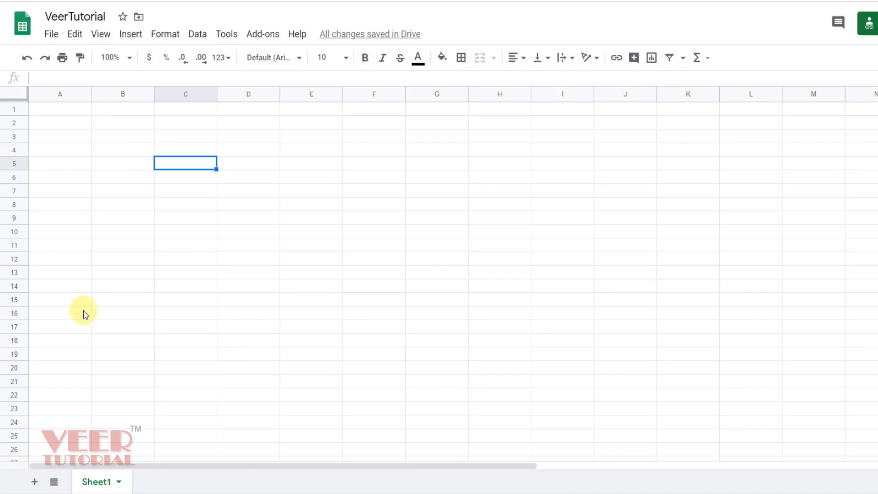
{"action": "mouse_move", "coordinate": [394, 274]}
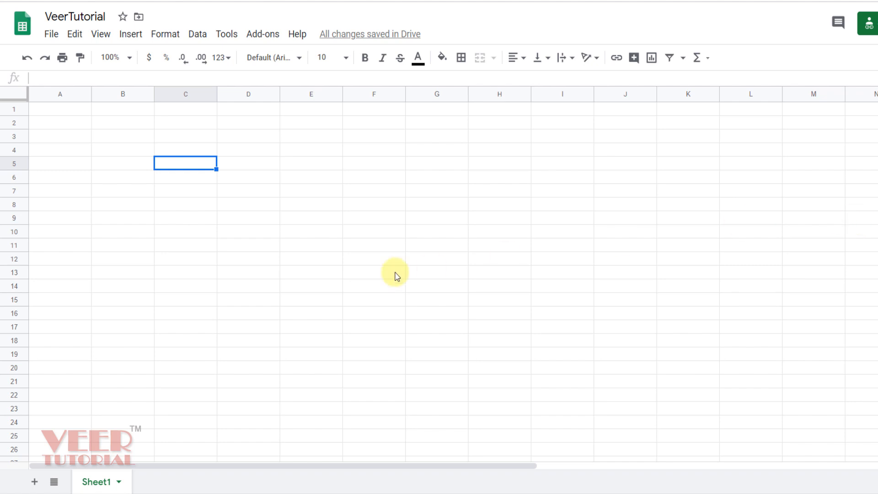
{"action": "mouse_move", "coordinate": [373, 289]}
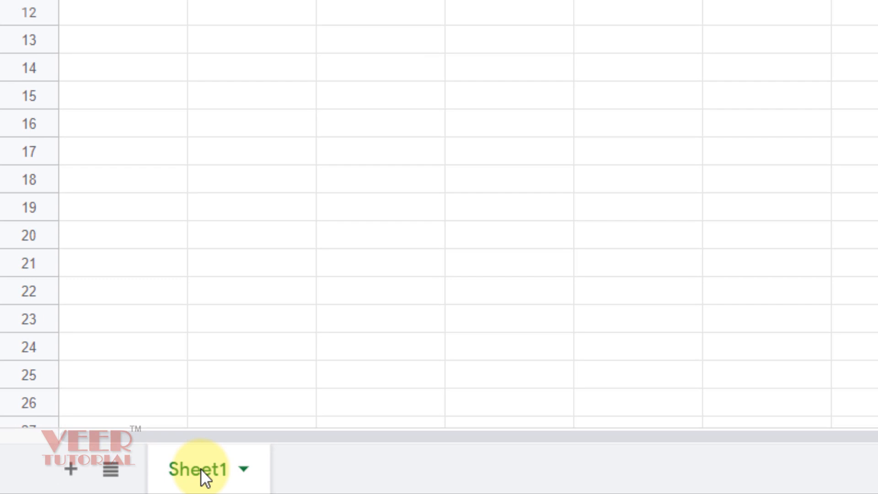
{"action": "mouse_move", "coordinate": [136, 439]}
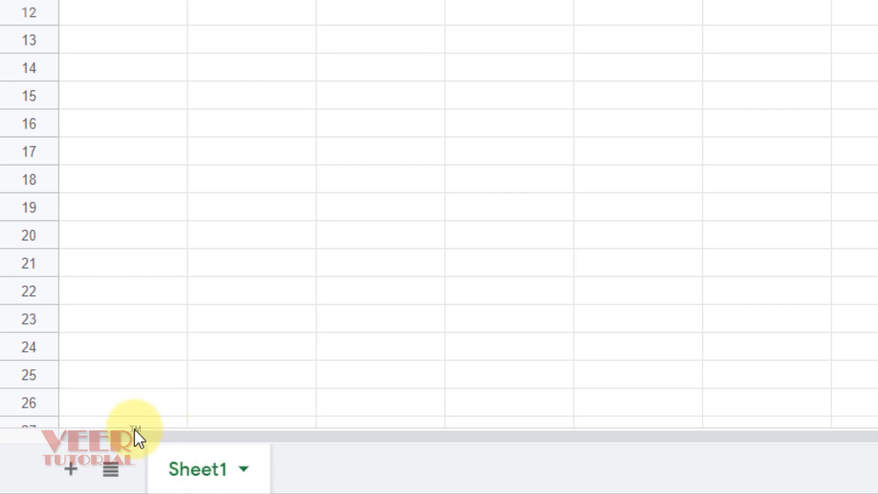
{"action": "mouse_move", "coordinate": [71, 470]}
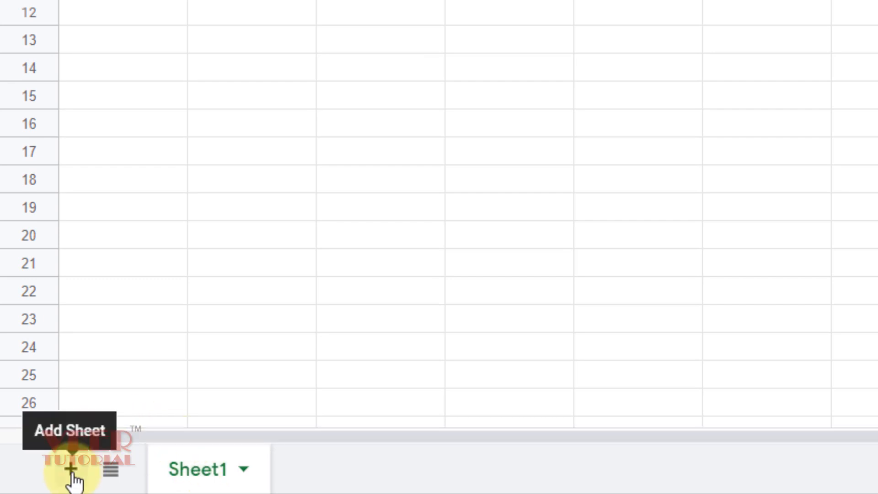
Add a new blank sheet, Sheet2, to the VeerTutorial workbook.
{"action": "left_click", "coordinate": [72, 470]}
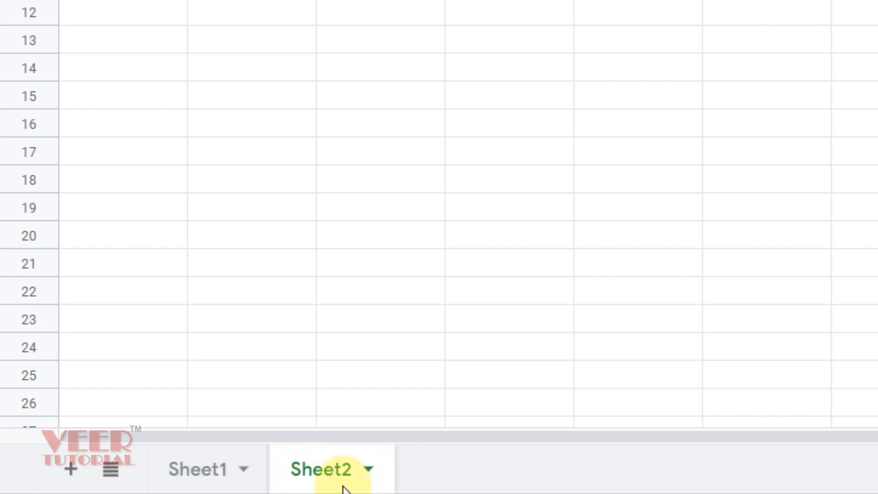
{"action": "mouse_move", "coordinate": [496, 477]}
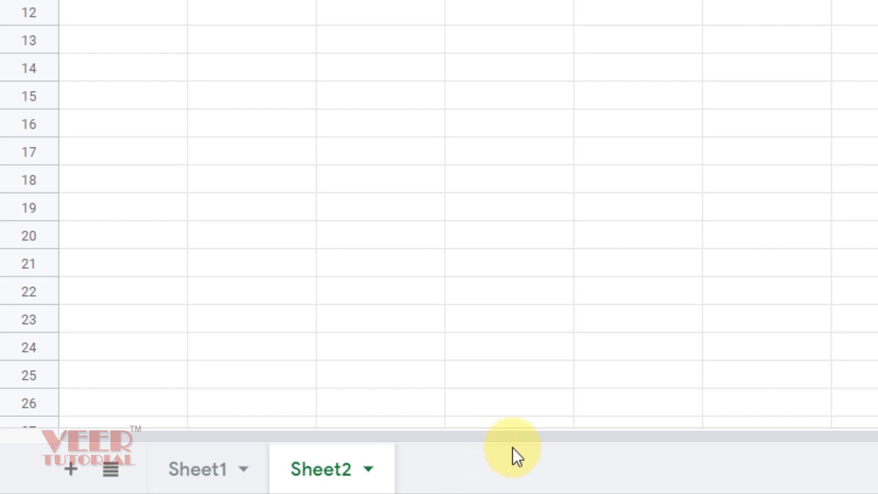
{"action": "mouse_move", "coordinate": [332, 482]}
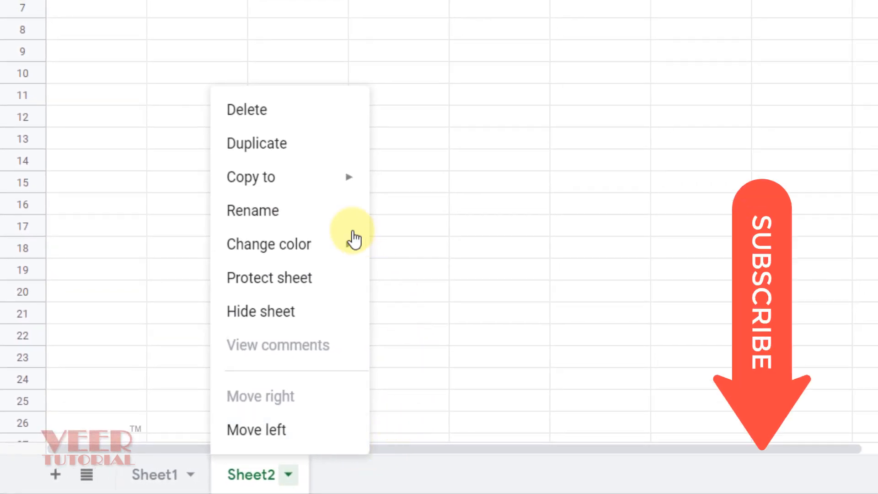
Rename Sheet2 to EmployeeData and Sheet1 to SalaryData.
{"action": "left_click", "coordinate": [252, 210]}
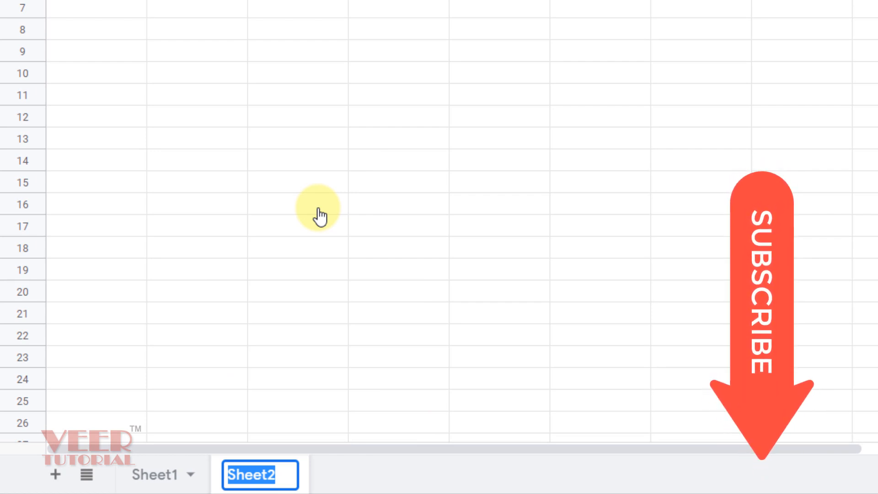
{"action": "type", "text": "EmployeeData"}
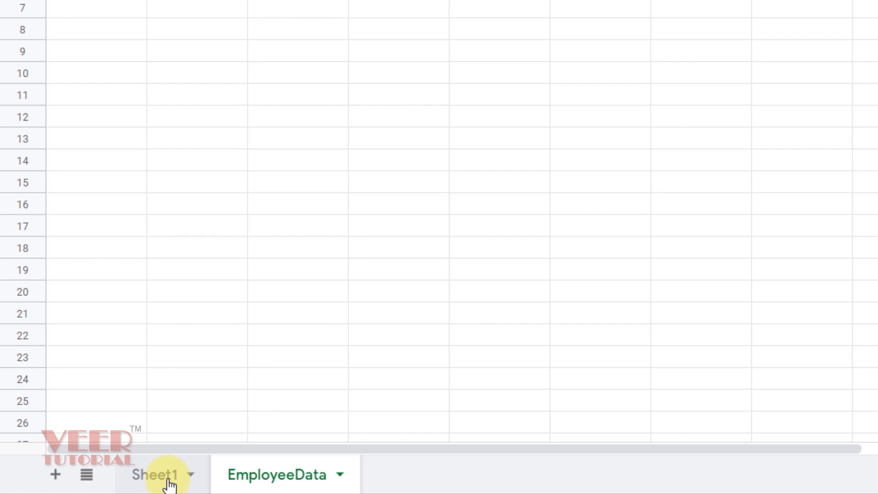
{"action": "double_click", "coordinate": [155, 474]}
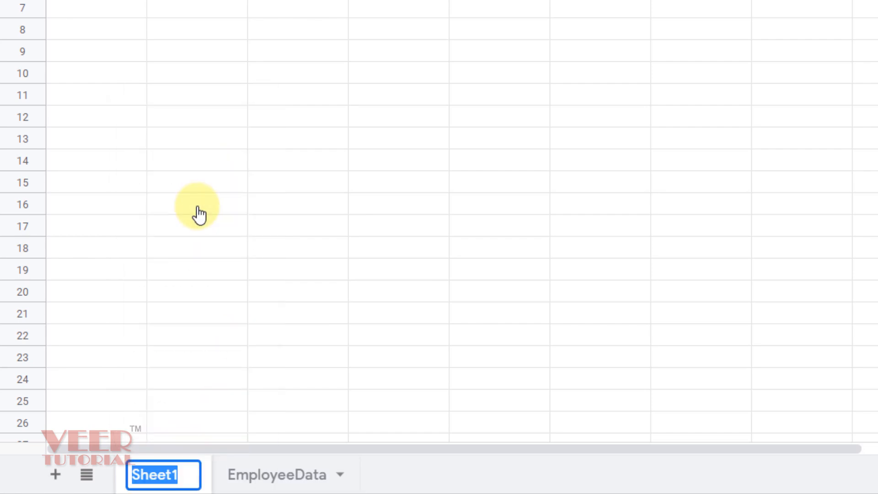
{"action": "type", "text": "SalaryData"}
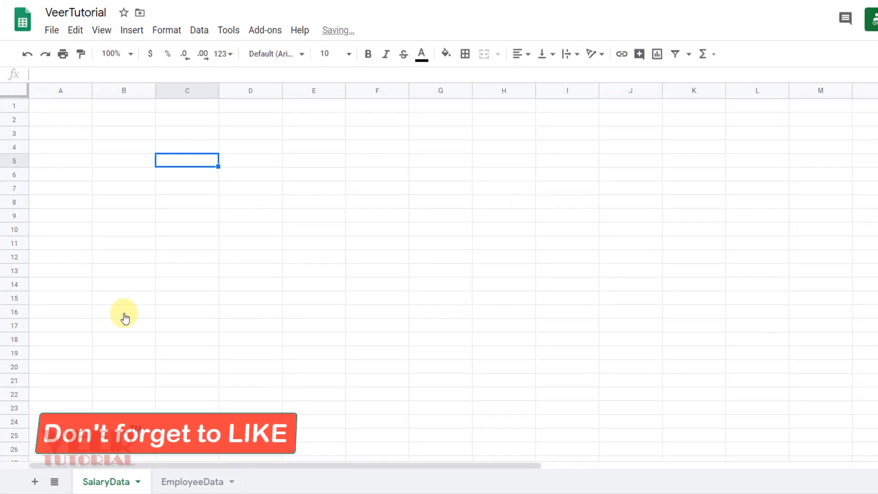
{"action": "mouse_move", "coordinate": [150, 339]}
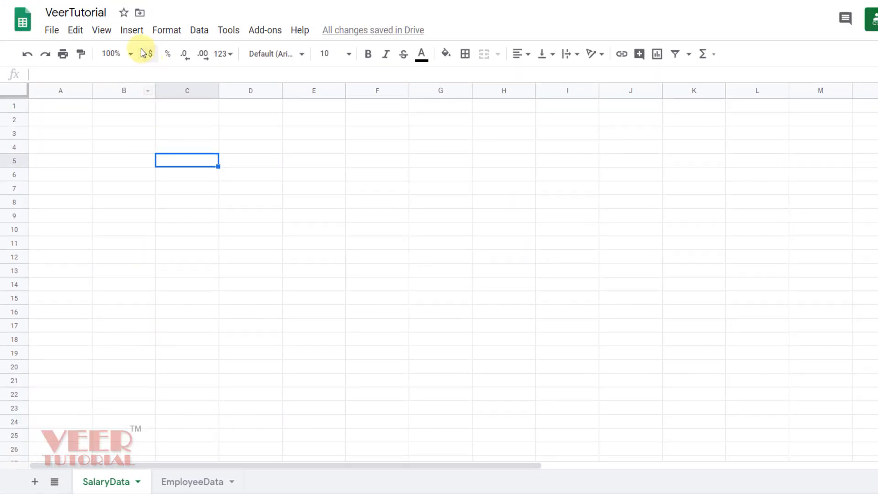
Insert Sheet3 via Insert > New sheet and Sheet4 via Shift+F11.
{"action": "left_click", "coordinate": [132, 30]}
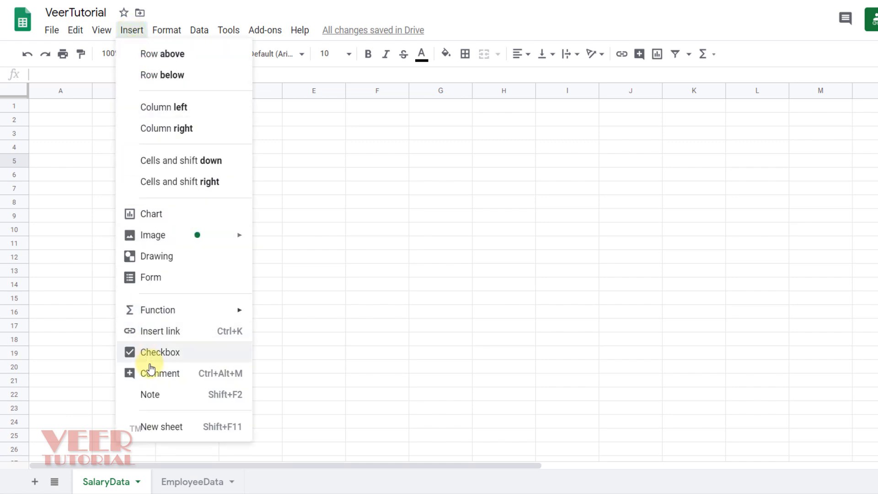
{"action": "left_click", "coordinate": [160, 427]}
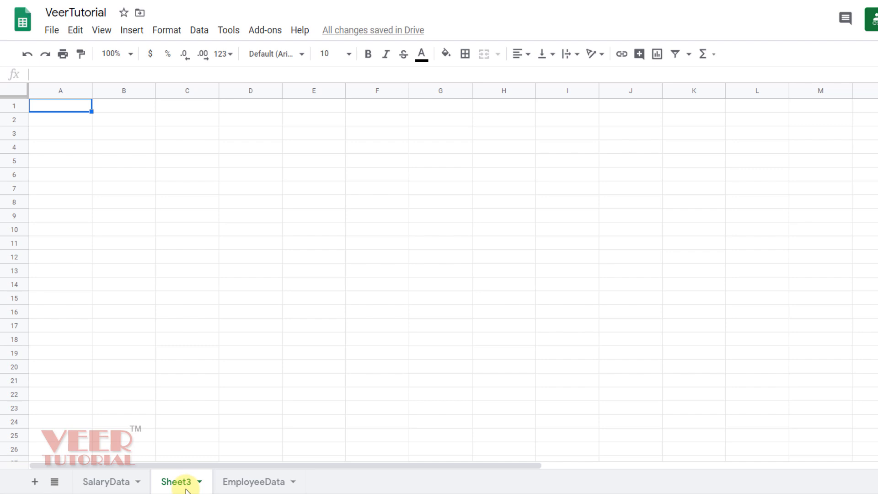
{"action": "key", "text": "Shift+F11"}
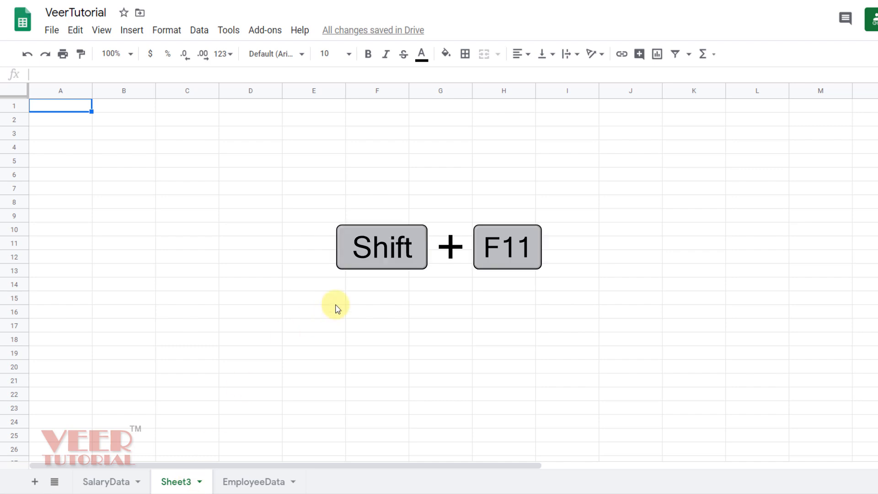
{"action": "key", "text": "shift+F11"}
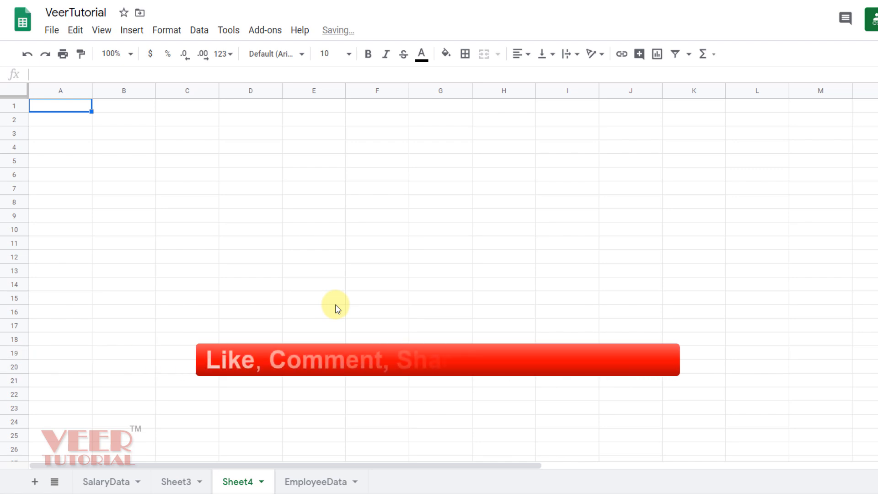
{"action": "mouse_move", "coordinate": [275, 408]}
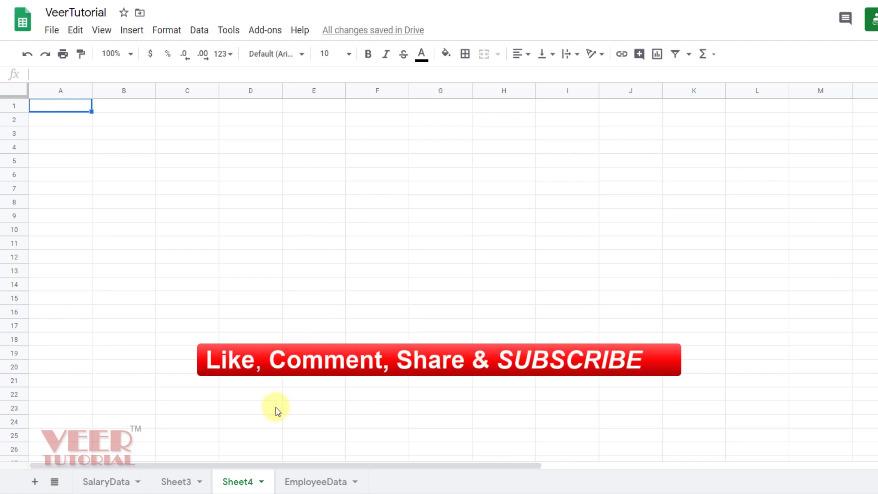
{"action": "mouse_move", "coordinate": [252, 451]}
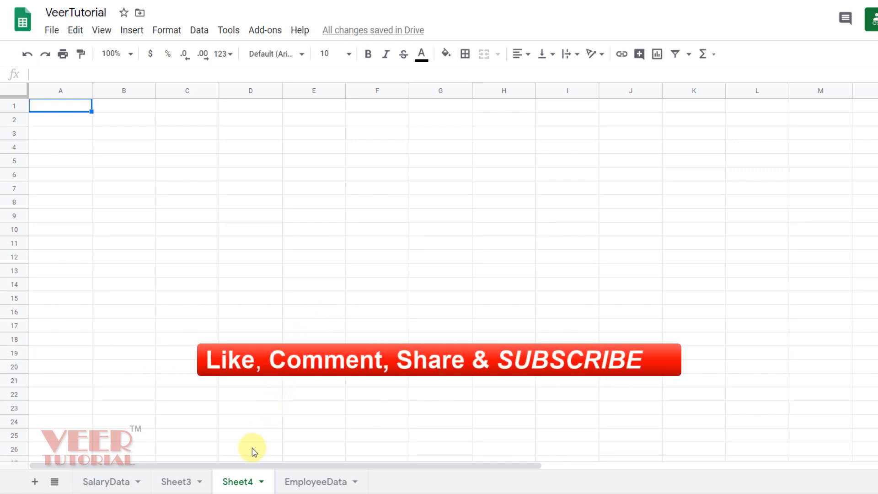
{"action": "mouse_move", "coordinate": [237, 487]}
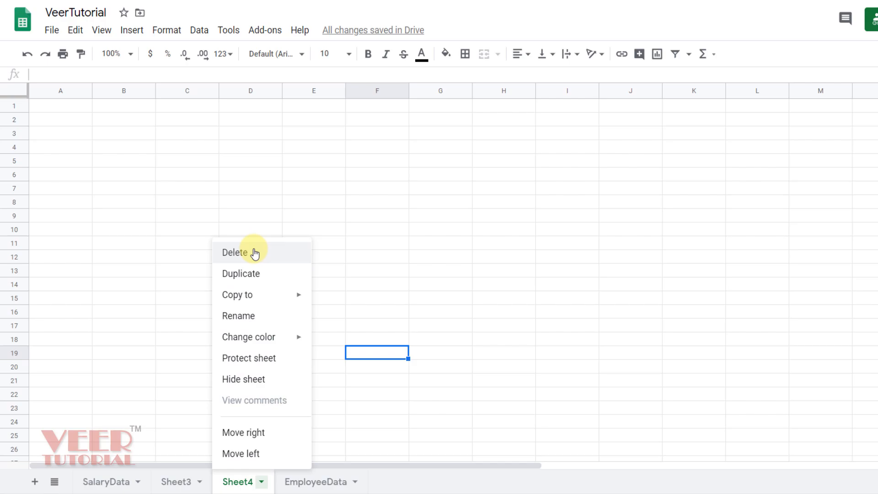
Delete Sheet4 and Sheet3, confirming each, leaving only SalaryData and EmployeeData.
{"action": "left_click", "coordinate": [235, 252]}
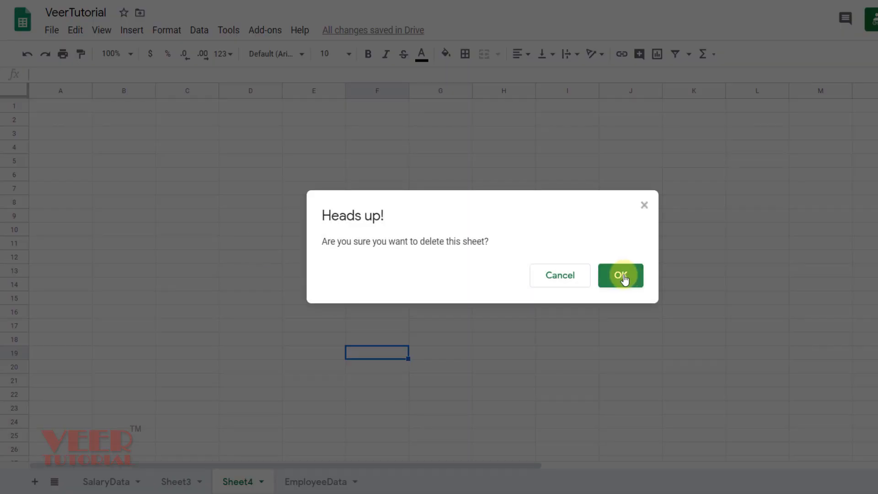
{"action": "mouse_move", "coordinate": [619, 281]}
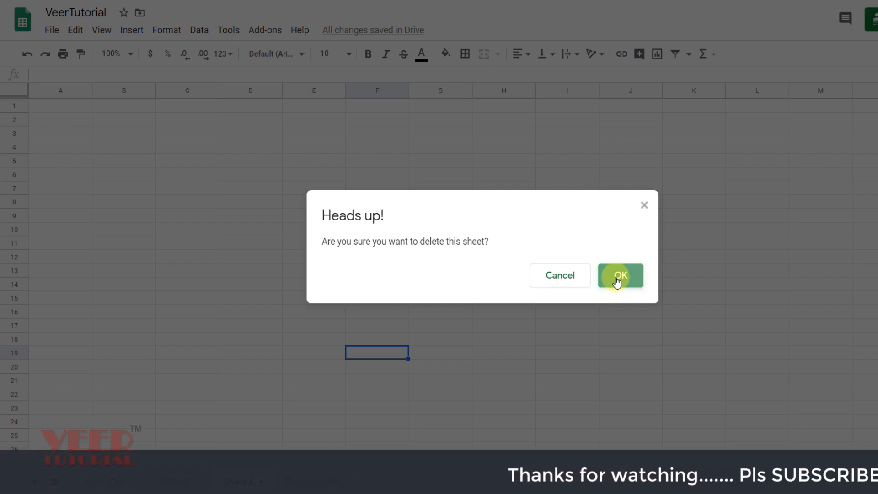
{"action": "left_click", "coordinate": [621, 275]}
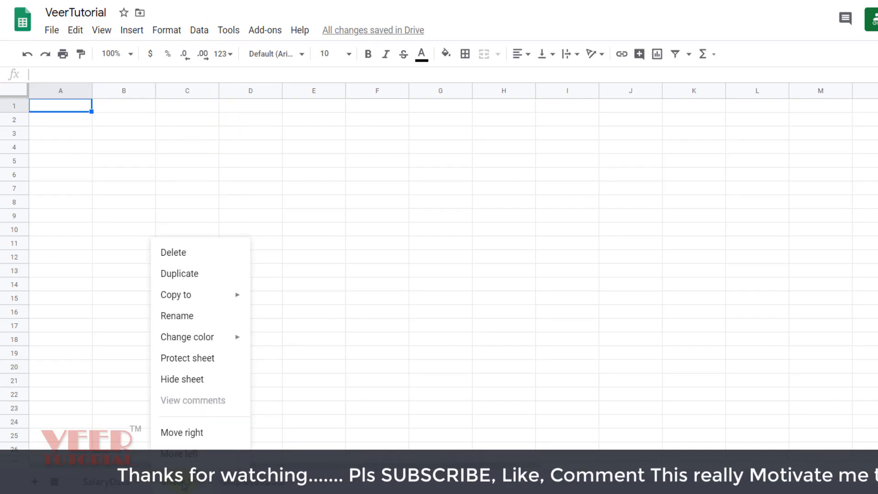
{"action": "left_click", "coordinate": [172, 252]}
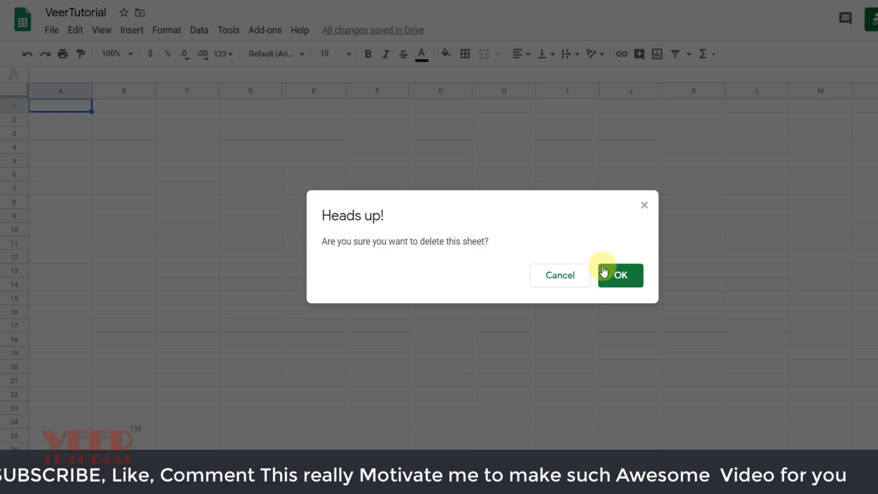
{"action": "left_click", "coordinate": [619, 274]}
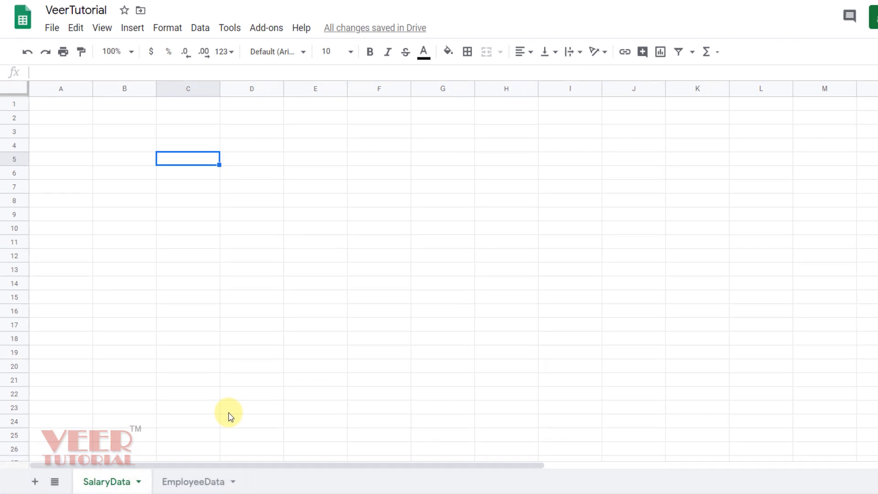
Colour the SalaryData tab red and the EmployeeData tab green via the tab menu.
{"action": "right_click", "coordinate": [196, 481]}
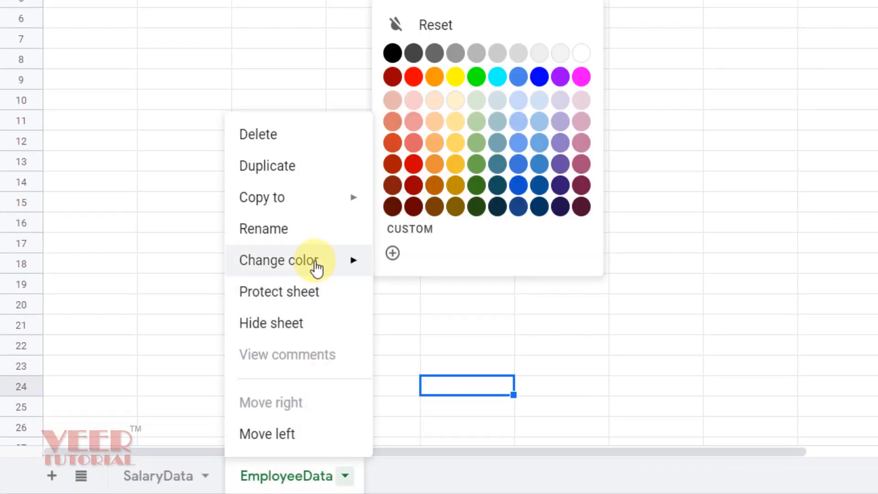
{"action": "mouse_move", "coordinate": [476, 77]}
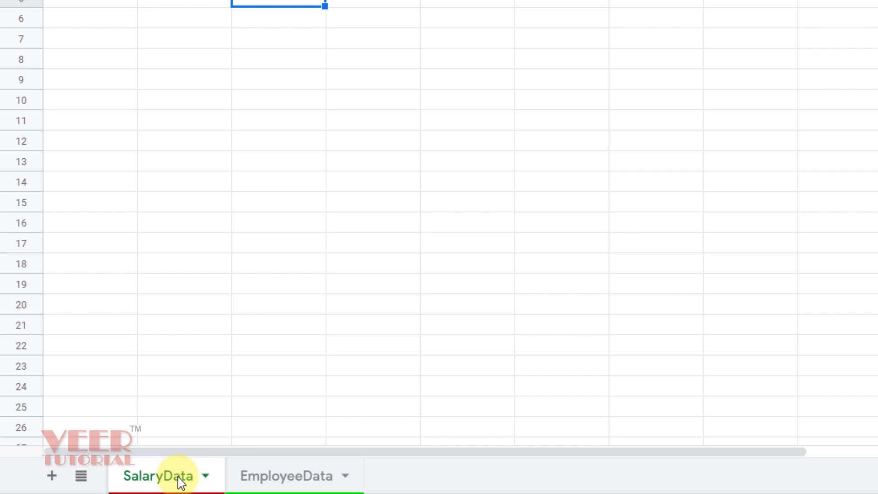
{"action": "scroll", "scroll_direction": "up", "scroll_amount": 3}
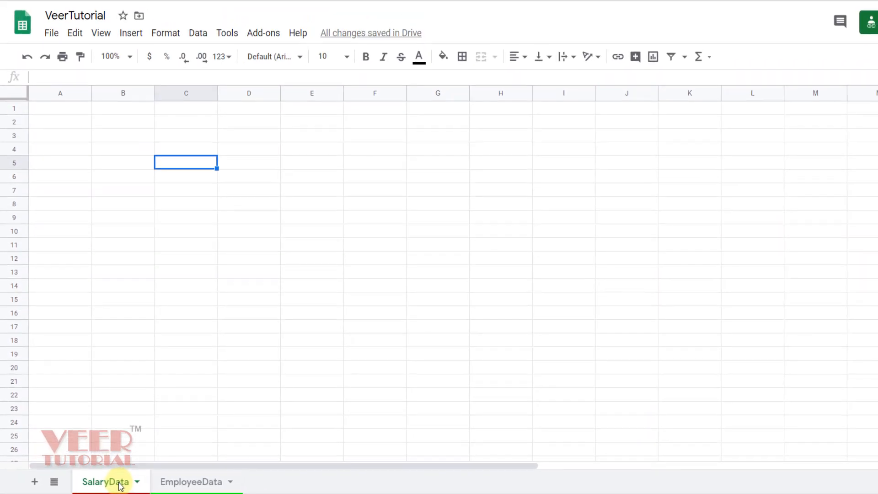
{"action": "mouse_move", "coordinate": [152, 464]}
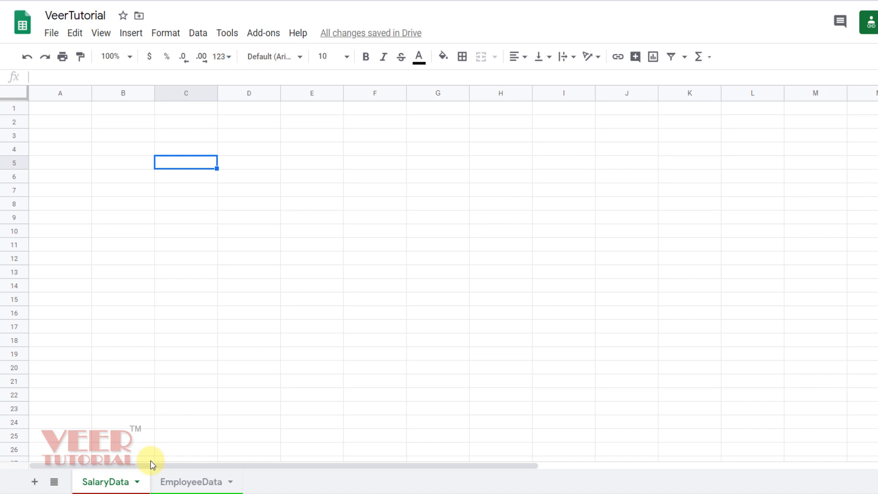
{"action": "mouse_move", "coordinate": [273, 478]}
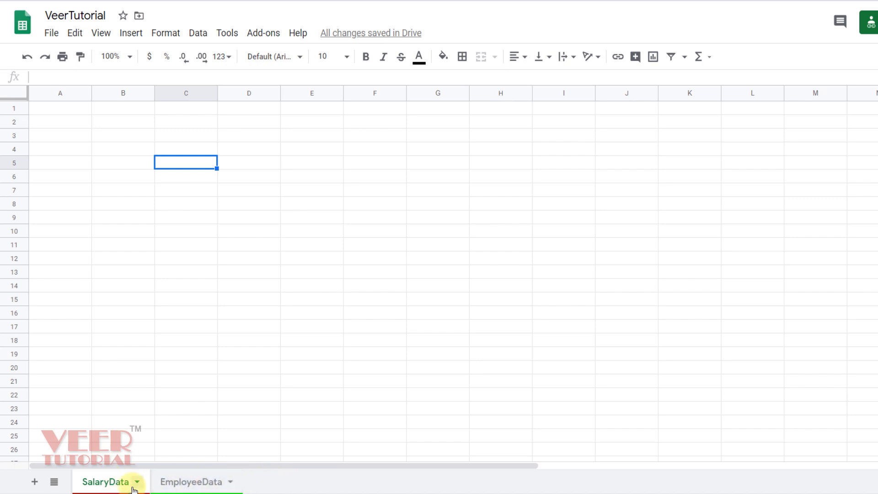
View the All Sheets list and make EmployeeData the active sheet.
{"action": "left_click", "coordinate": [54, 482]}
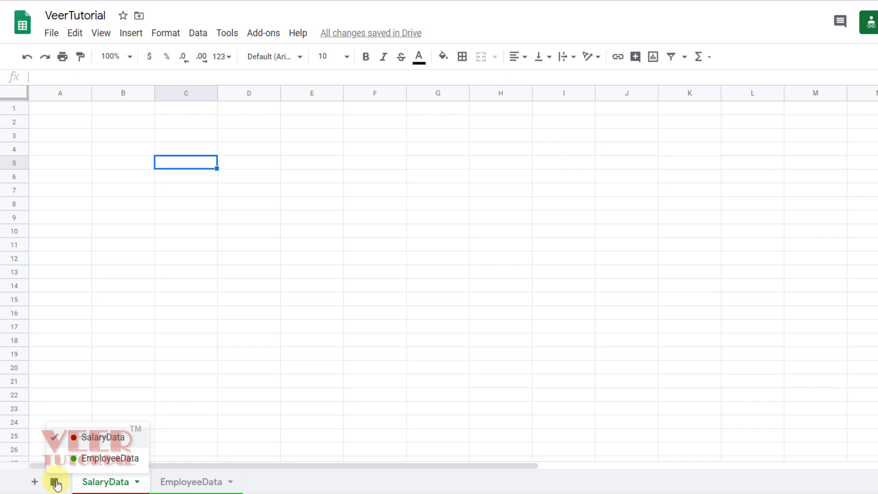
{"action": "mouse_move", "coordinate": [87, 465]}
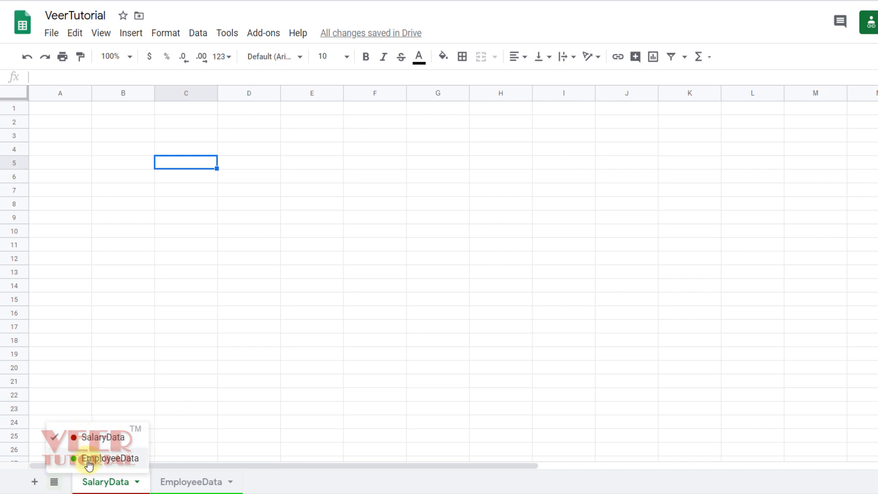
{"action": "mouse_move", "coordinate": [92, 393]}
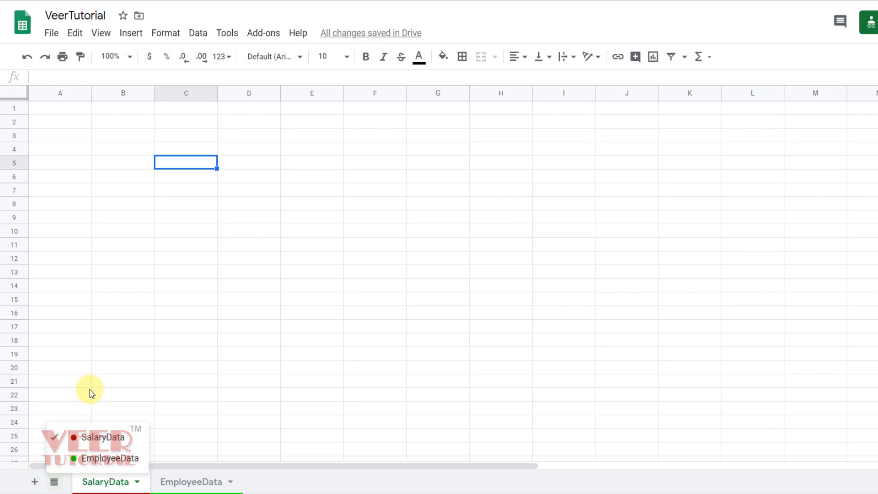
{"action": "mouse_move", "coordinate": [77, 458]}
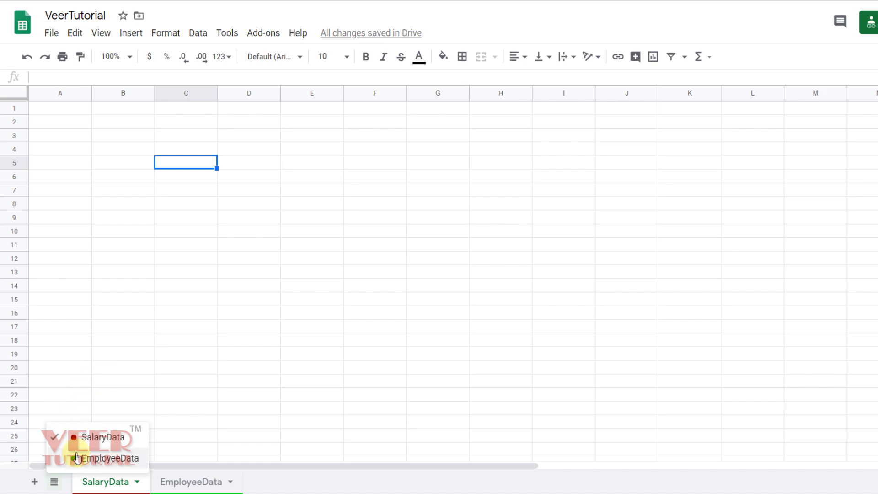
{"action": "mouse_move", "coordinate": [82, 392]}
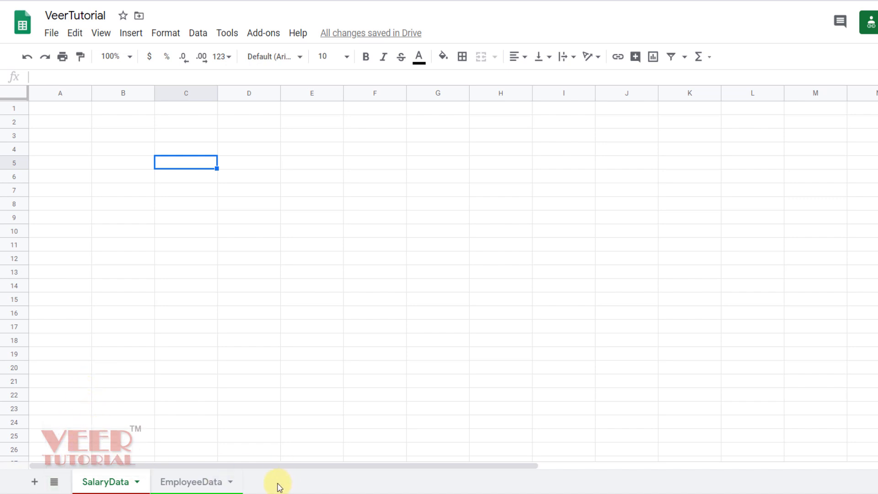
{"action": "mouse_move", "coordinate": [188, 481]}
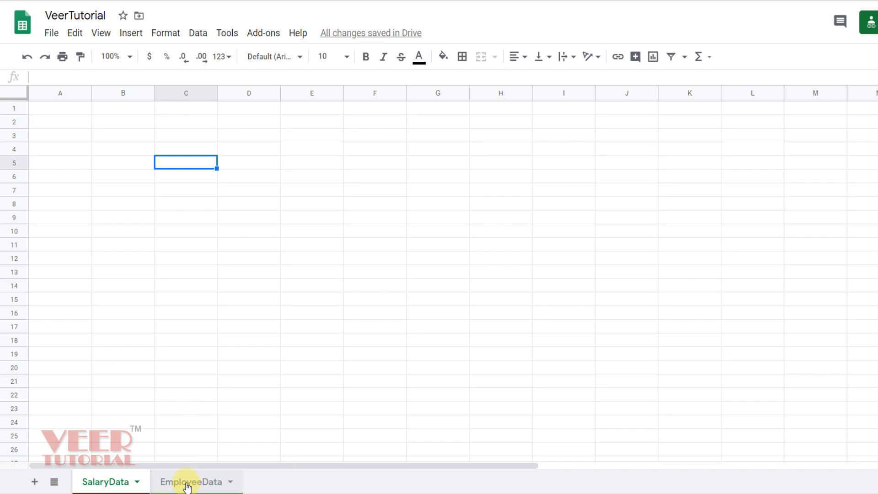
{"action": "left_click", "coordinate": [311, 421]}
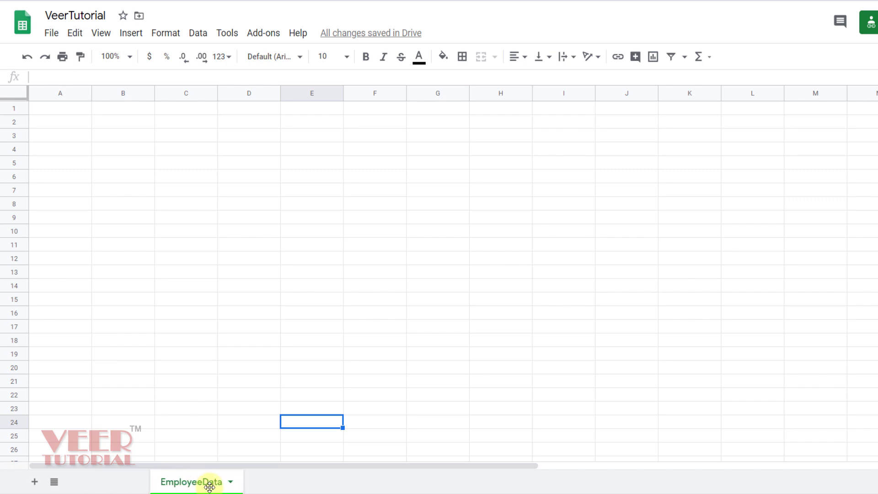
{"action": "left_click", "coordinate": [34, 481]}
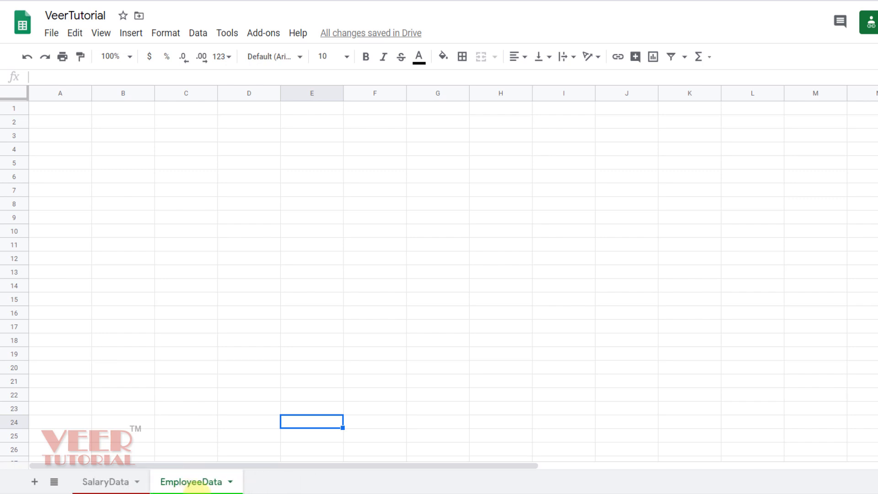
{"action": "mouse_move", "coordinate": [196, 486]}
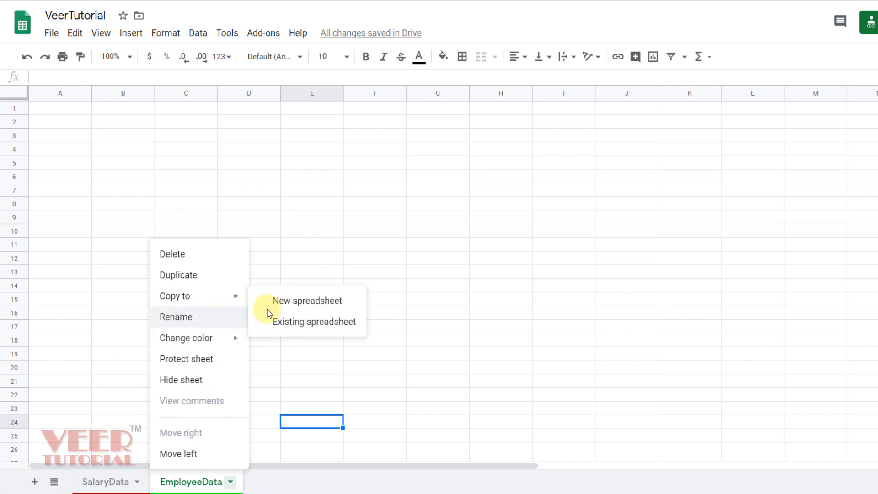
{"action": "mouse_move", "coordinate": [235, 302]}
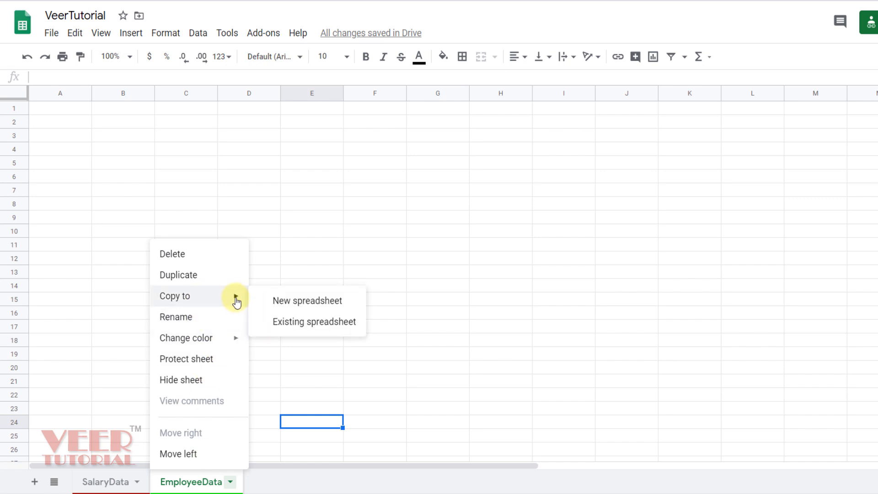
{"action": "mouse_move", "coordinate": [307, 301]}
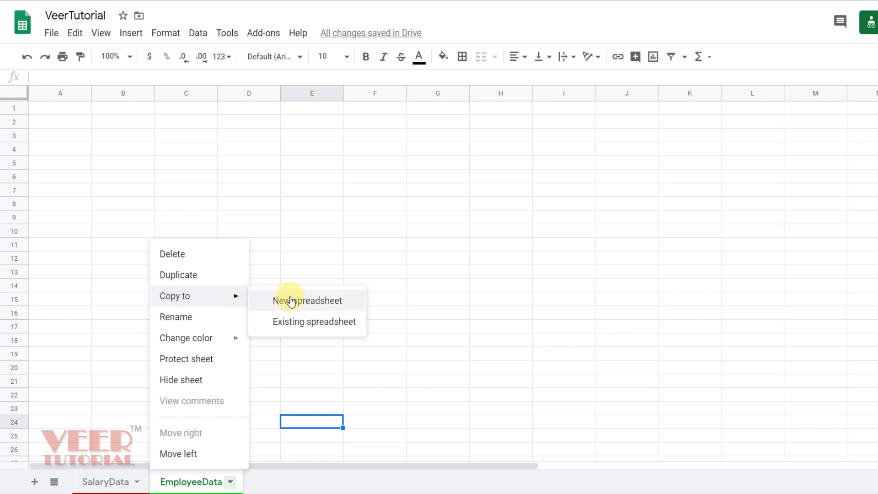
{"action": "mouse_move", "coordinate": [294, 326]}
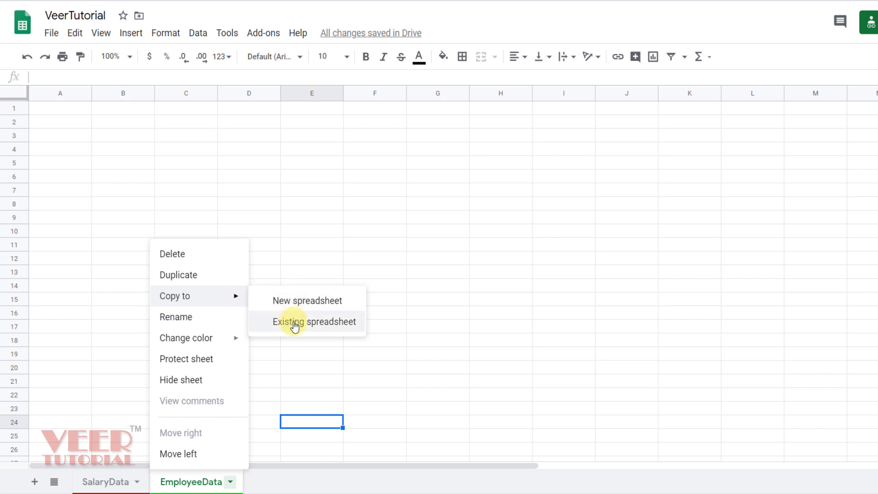
Start copying EmployeeData to an existing spreadsheet from its tab menu.
{"action": "left_click", "coordinate": [315, 322]}
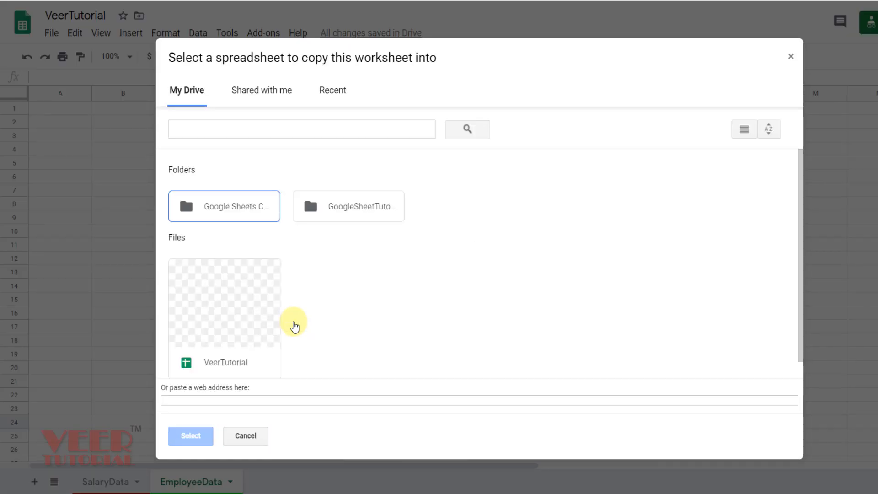
{"action": "mouse_move", "coordinate": [180, 94]}
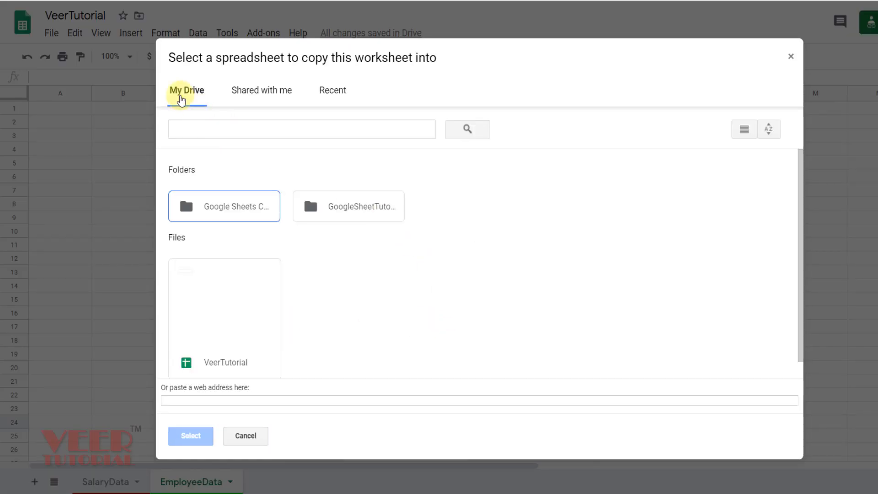
{"action": "mouse_move", "coordinate": [355, 309]}
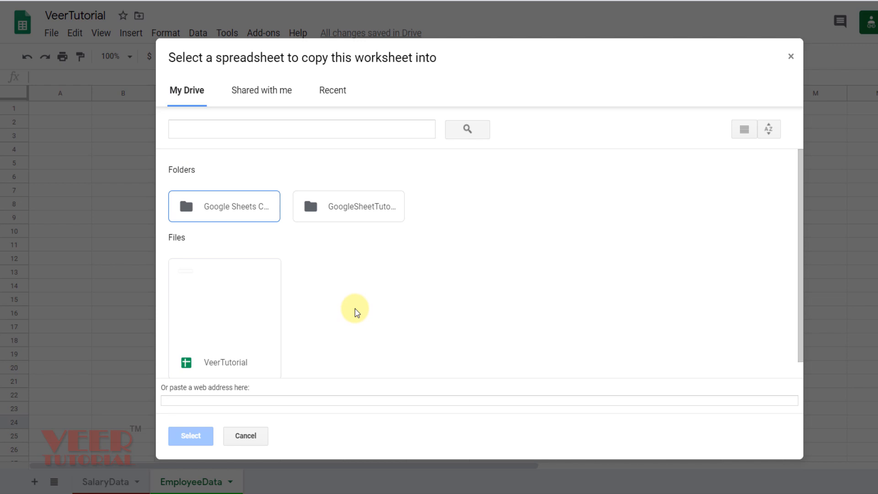
{"action": "mouse_move", "coordinate": [376, 336]}
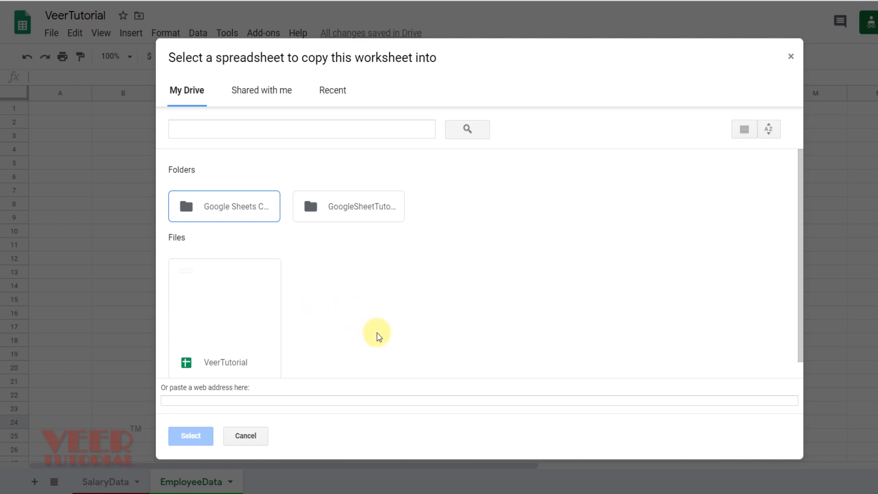
{"action": "mouse_move", "coordinate": [400, 325]}
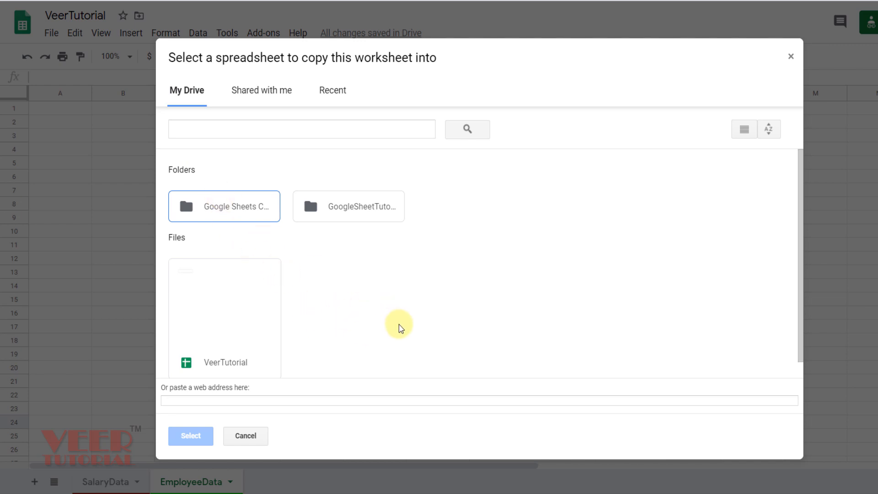
Choose MyGoogleSheet in My Drive's GoogleSheetTutorial folder as the copy destination and select it.
{"action": "left_click", "coordinate": [332, 90]}
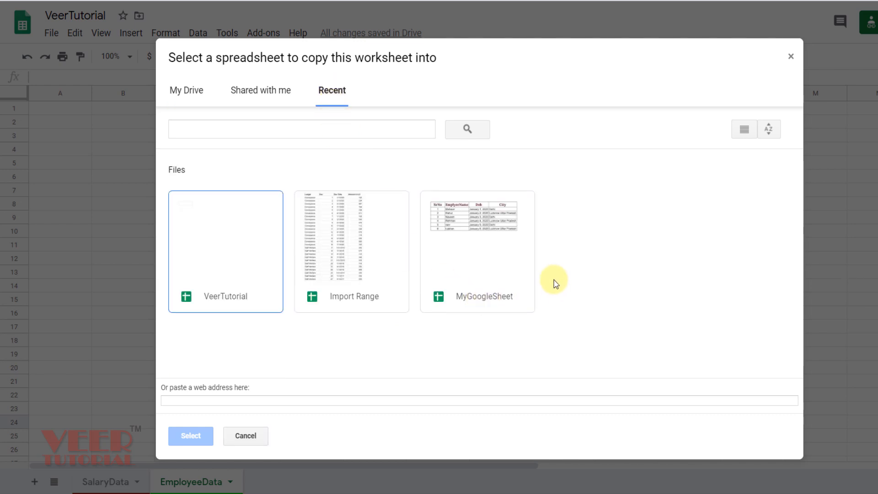
{"action": "left_click", "coordinate": [260, 90]}
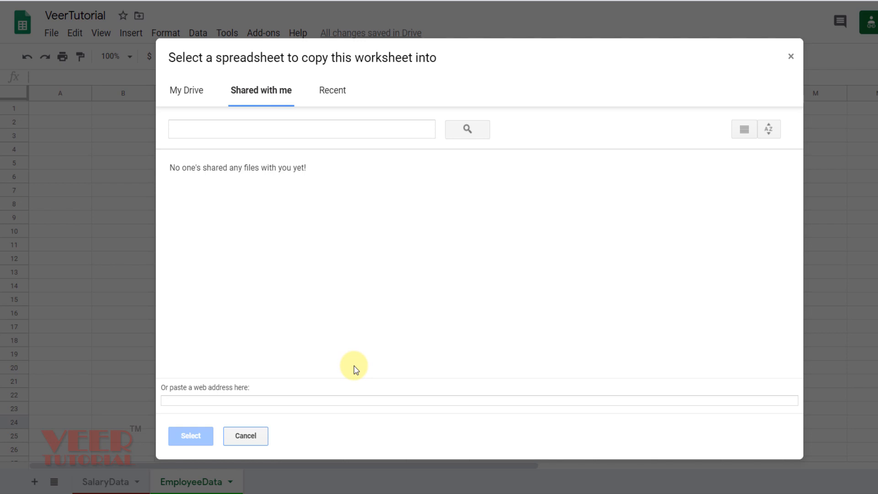
{"action": "left_click", "coordinate": [186, 90]}
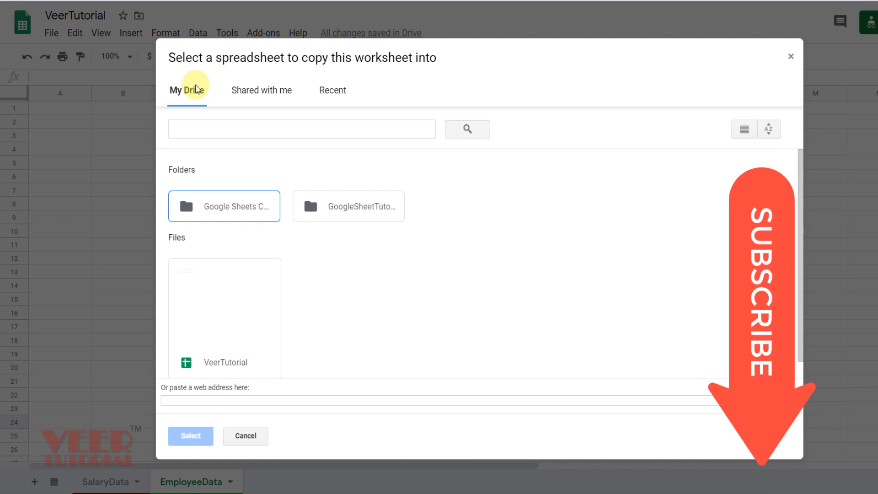
{"action": "left_click", "coordinate": [348, 206]}
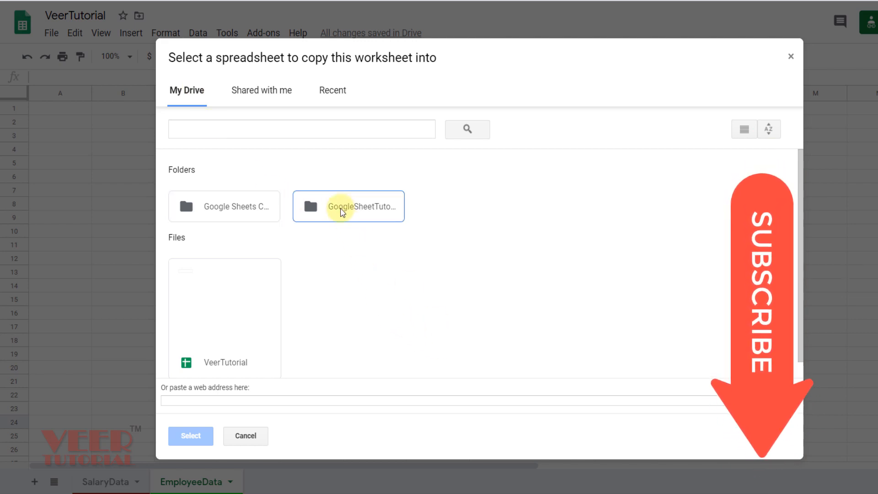
{"action": "mouse_move", "coordinate": [347, 206]}
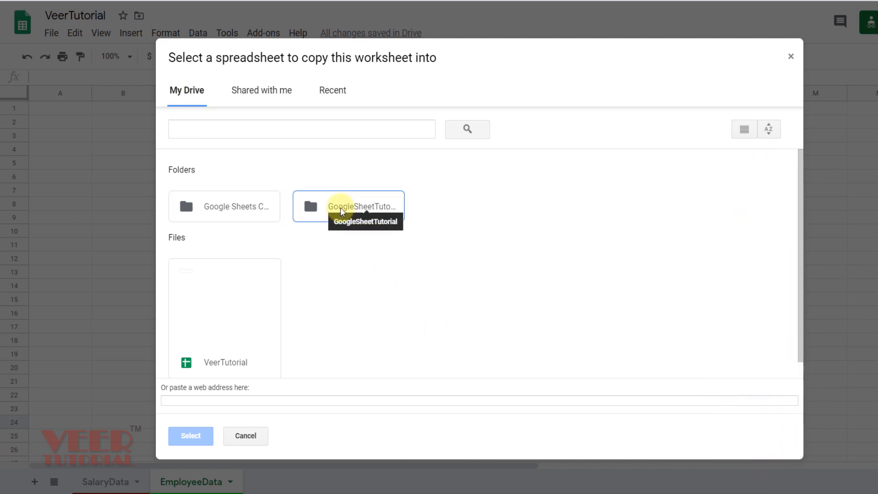
{"action": "double_click", "coordinate": [347, 206]}
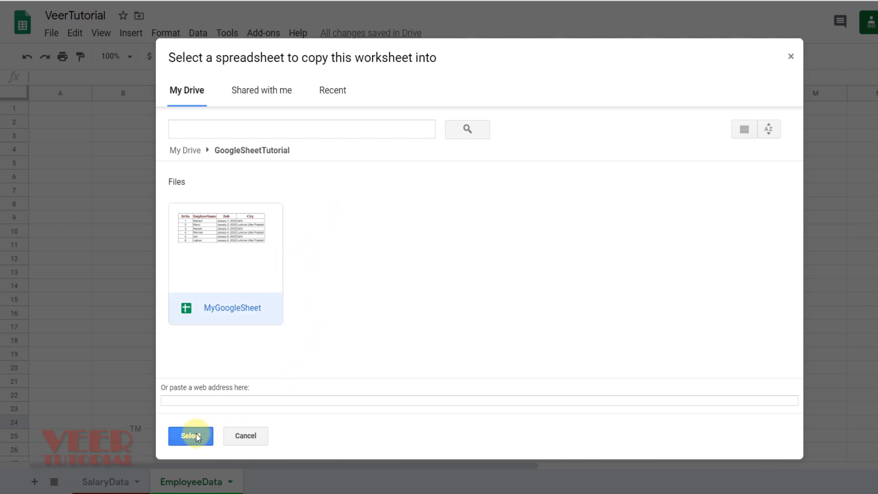
{"action": "left_click", "coordinate": [190, 436]}
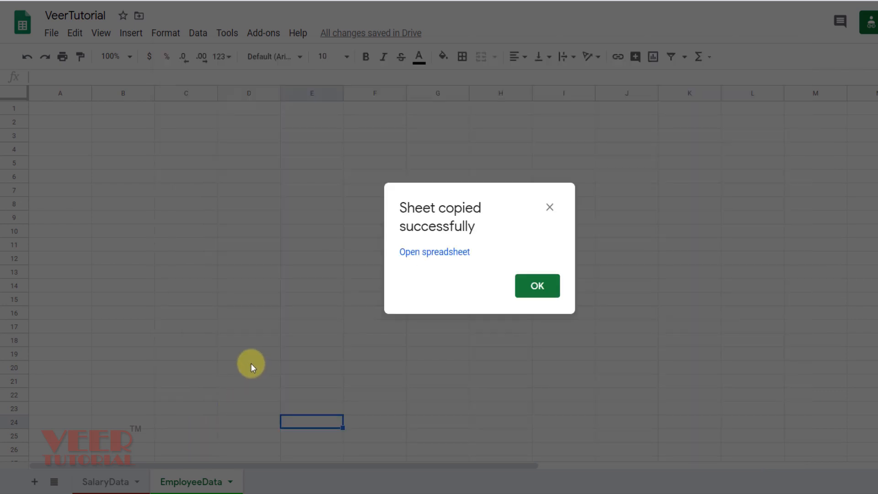
{"action": "mouse_move", "coordinate": [638, 275]}
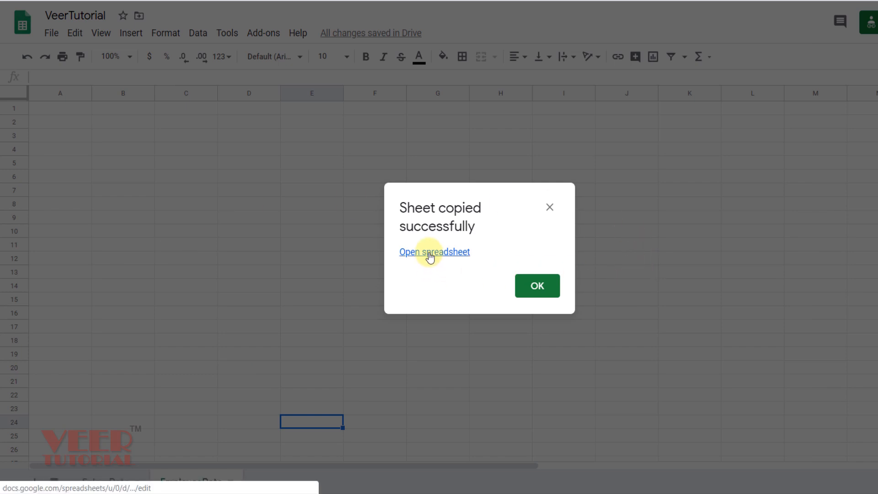
Open MyGoogleSheet from the 'Sheet copied successfully' dialog.
{"action": "left_click", "coordinate": [434, 251]}
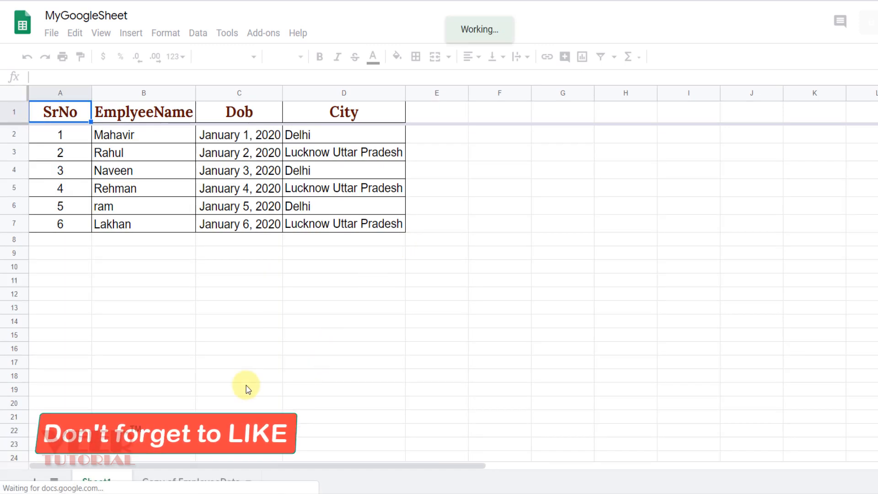
Delete the Copy of EmployeeData sheet from MyGoogleSheet and confirm.
{"action": "left_click", "coordinate": [238, 347]}
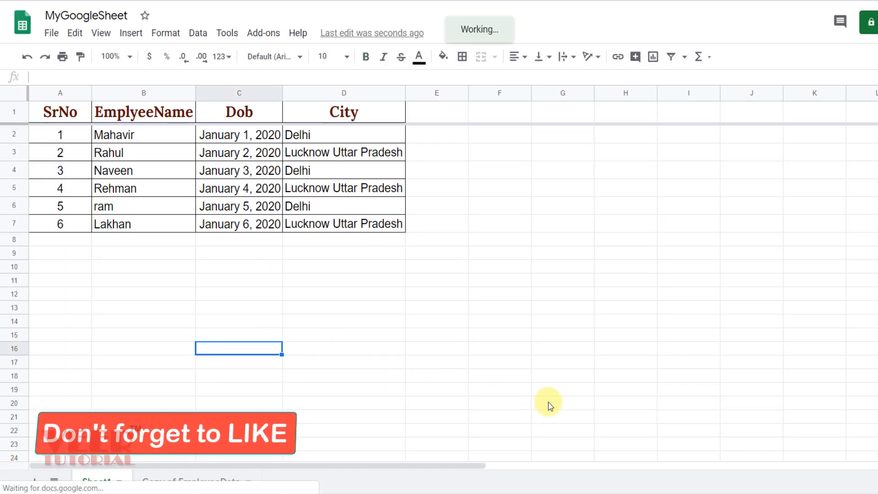
{"action": "mouse_move", "coordinate": [403, 403]}
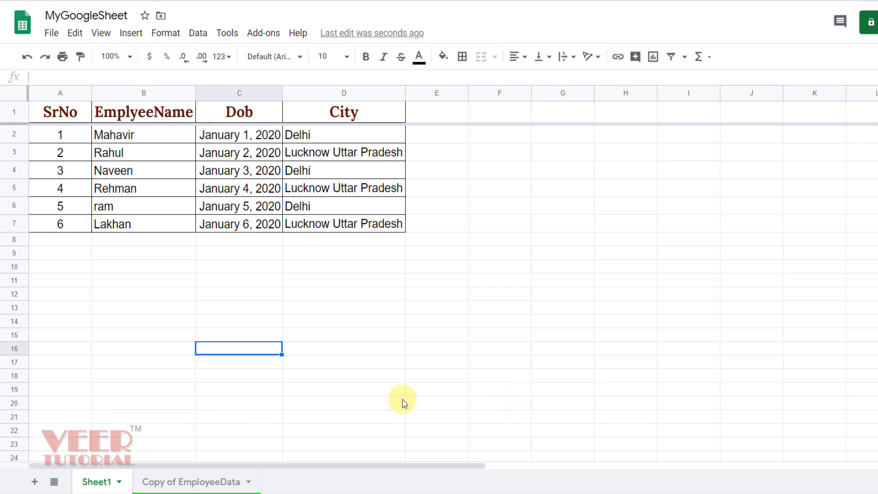
{"action": "mouse_move", "coordinate": [203, 489]}
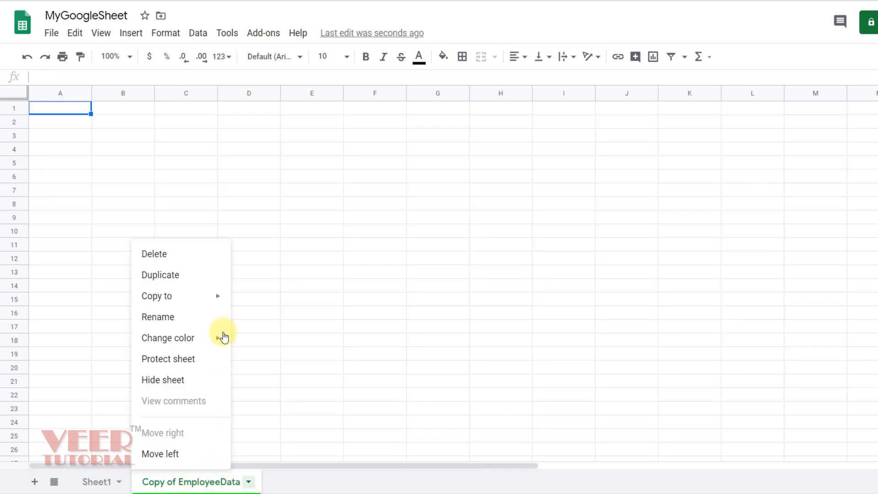
{"action": "left_click", "coordinate": [154, 253]}
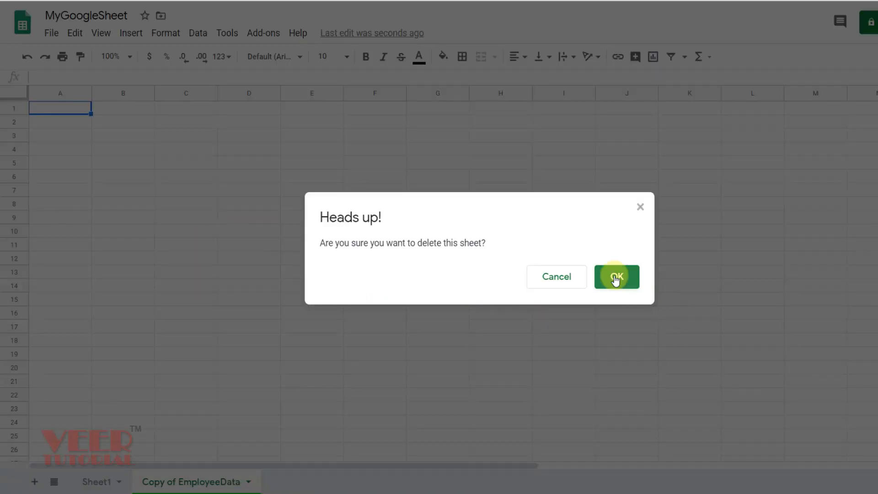
{"action": "left_click", "coordinate": [616, 277]}
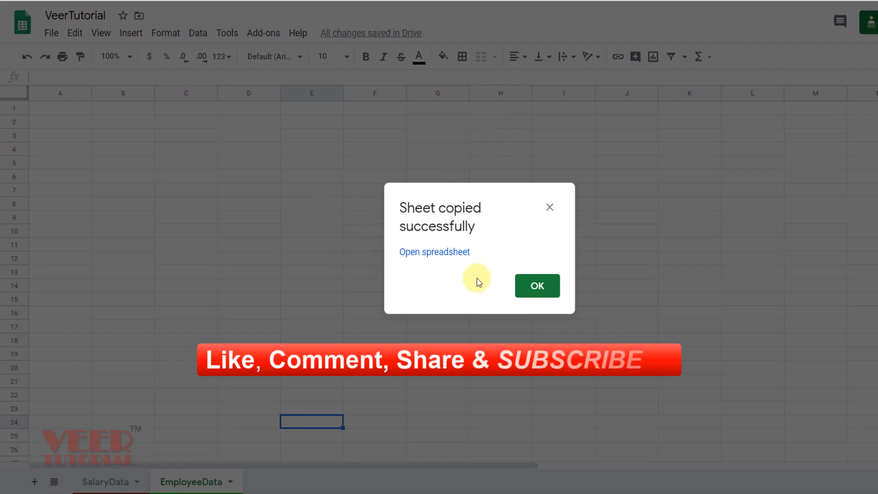
Dismiss the 'Sheet copied successfully' message, leaving EmployeeData showing in VeerTutorial.
{"action": "left_click", "coordinate": [536, 286]}
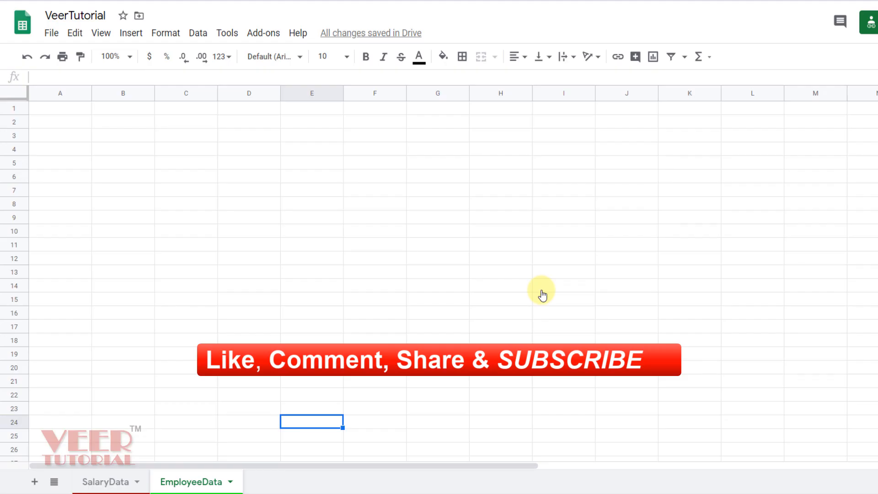
{"action": "mouse_move", "coordinate": [453, 257]}
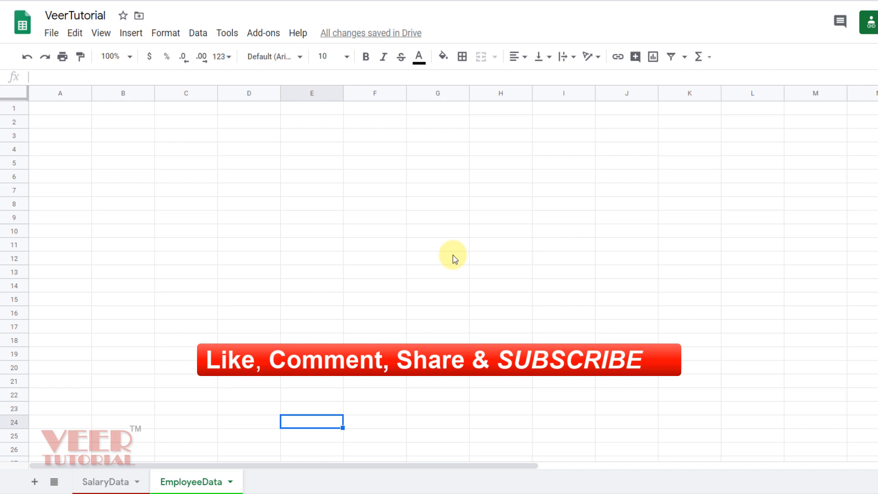
{"action": "mouse_move", "coordinate": [382, 316]}
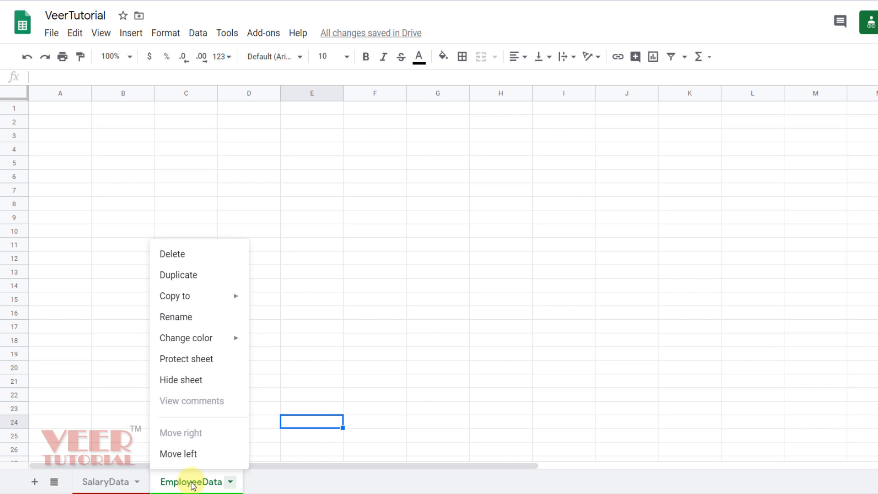
{"action": "mouse_move", "coordinate": [181, 379]}
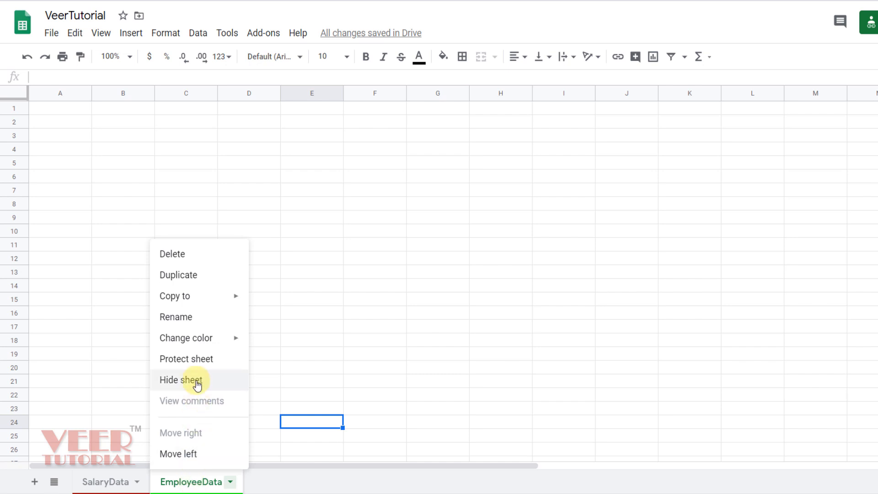
Hide the EmployeeData sheet so only SalaryData shows, then check the hidden-sheets listing under View.
{"action": "left_click", "coordinate": [180, 379]}
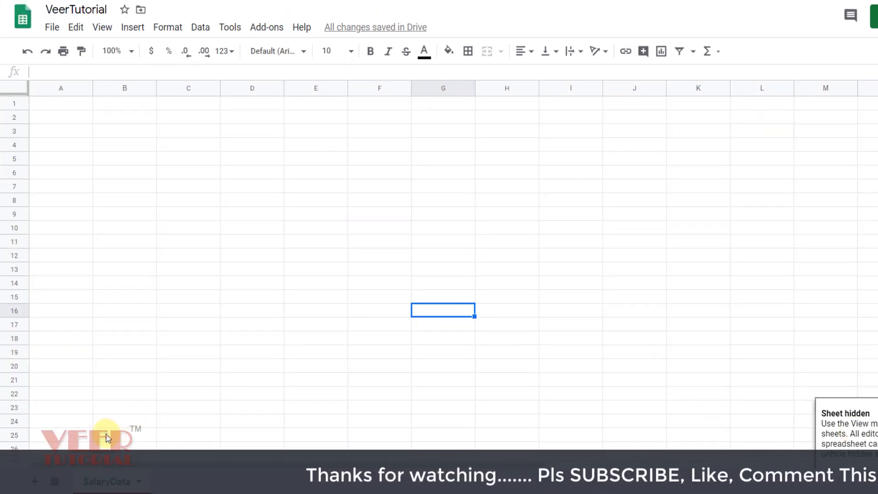
{"action": "right_click", "coordinate": [106, 482]}
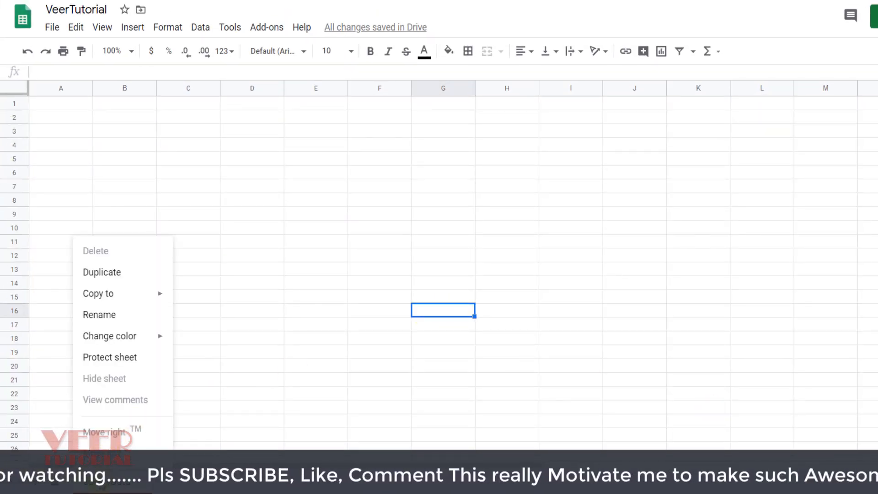
{"action": "left_click", "coordinate": [252, 296]}
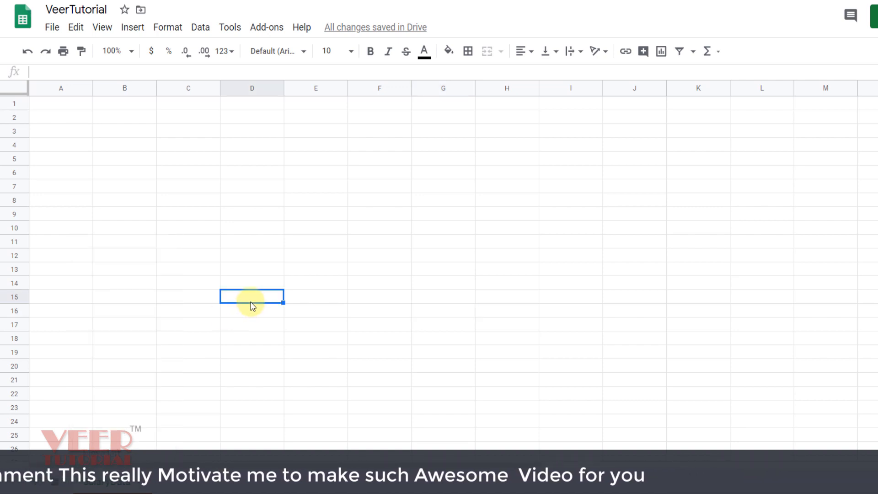
{"action": "mouse_move", "coordinate": [241, 302]}
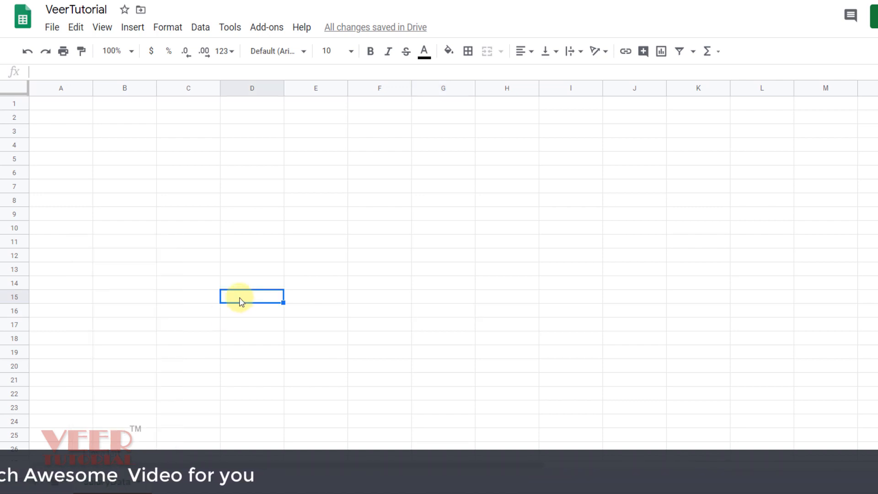
{"action": "left_click", "coordinate": [102, 27]}
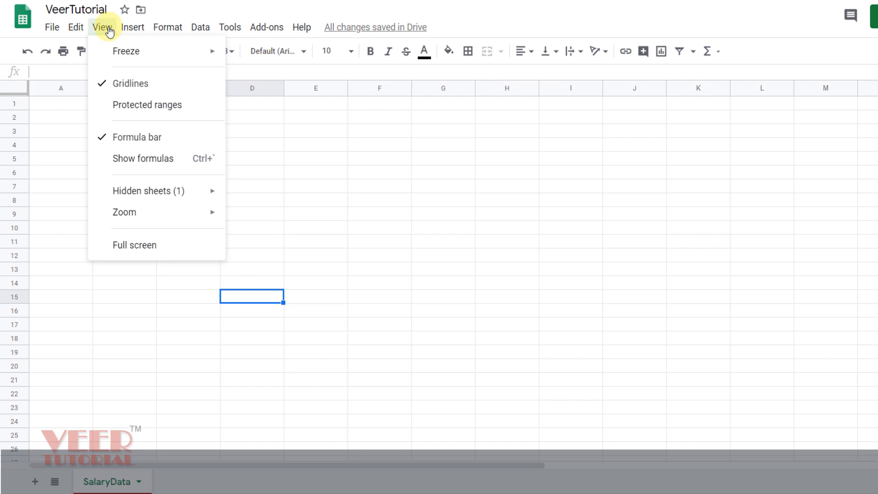
{"action": "mouse_move", "coordinate": [148, 190]}
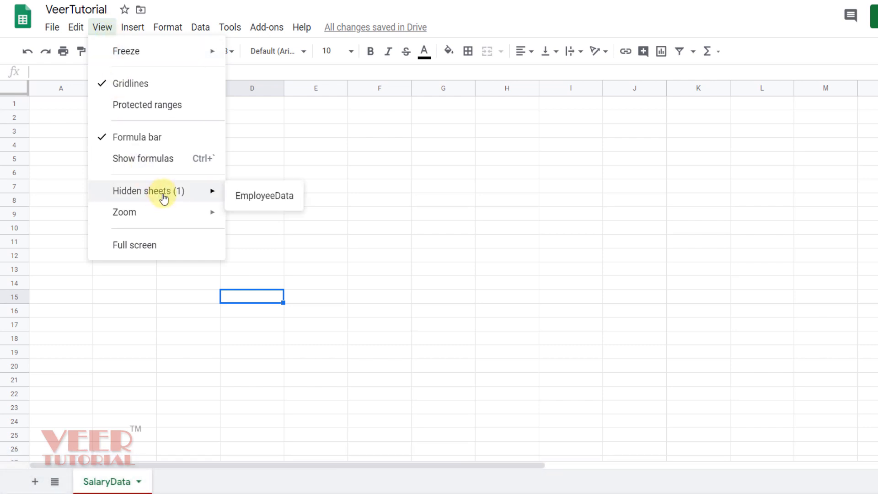
{"action": "mouse_move", "coordinate": [263, 195]}
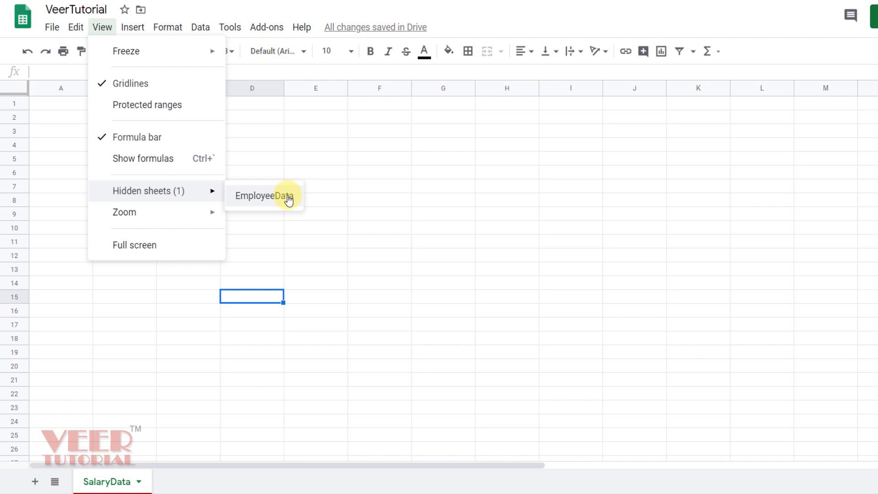
Unhide EmployeeData from Hidden sheets (1) so it reappears next to SalaryData.
{"action": "left_click", "coordinate": [263, 195]}
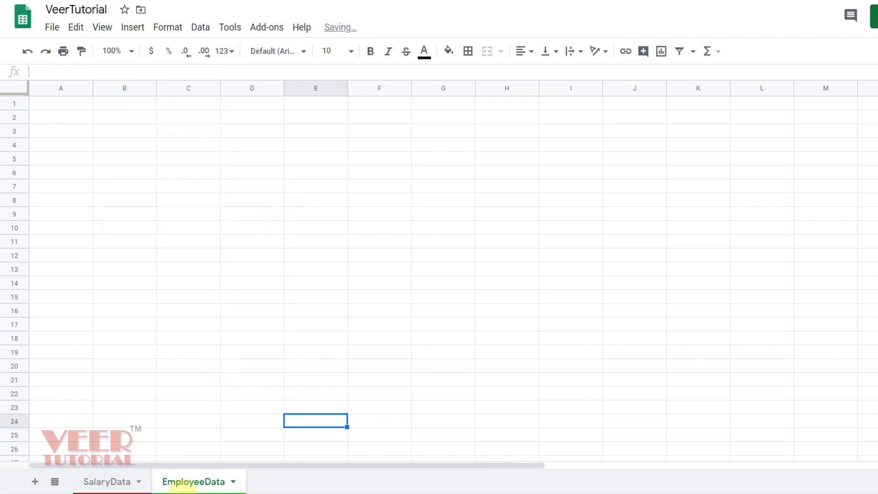